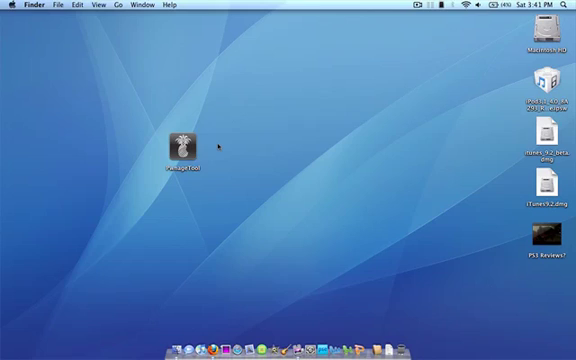
mouse_move(218, 245)
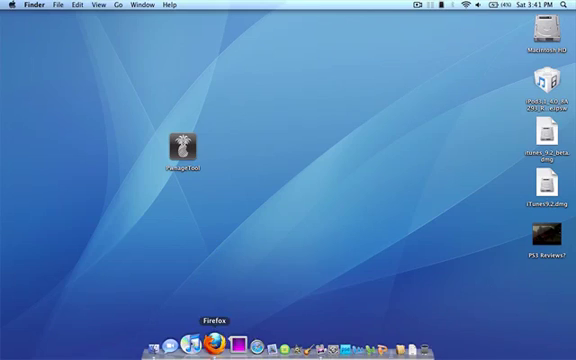
Bring Firefox forward and scroll the Redmond Pie guide down to Steps 1–4 on starting PwnageTool.
left_click(195, 343)
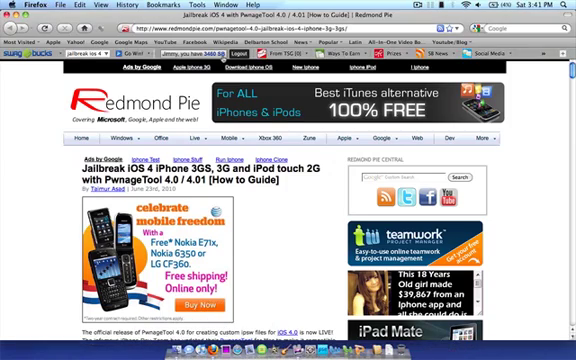
scroll("down", 3)
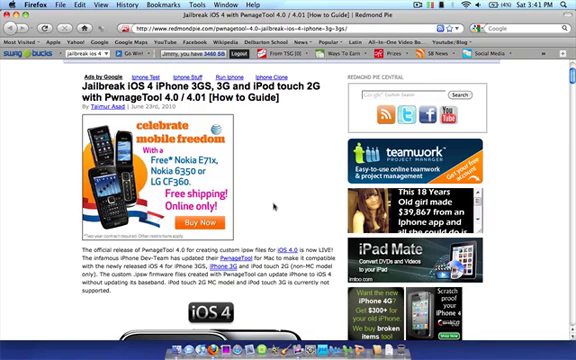
scroll("down", 3)
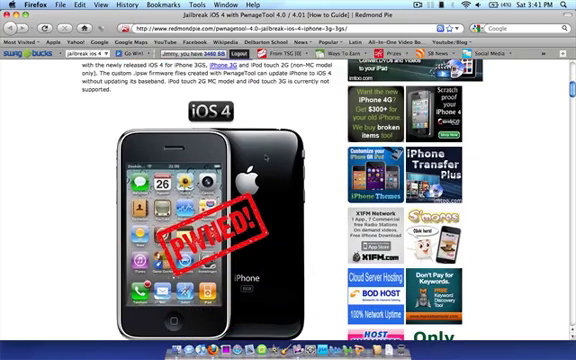
scroll("down", 3)
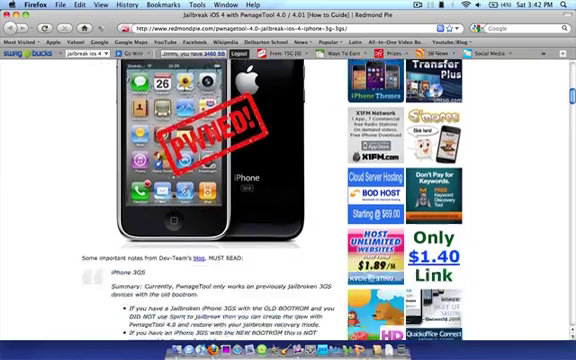
scroll("down", 3)
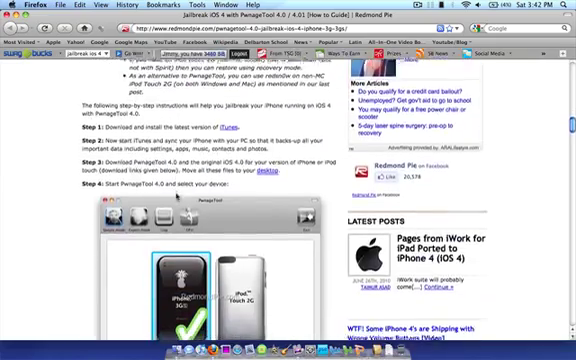
scroll("down", 3)
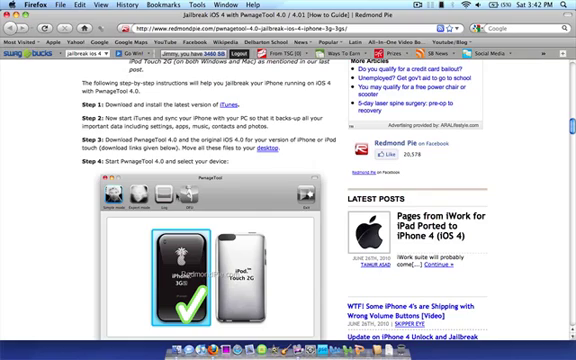
mouse_move(177, 192)
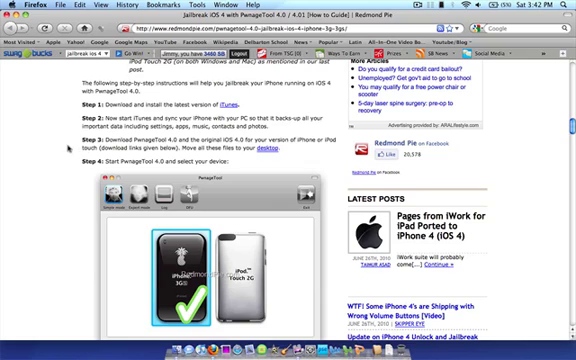
Scroll until Step 4's full device-selection screenshot and the start of Step 5 show.
scroll("down", 3)
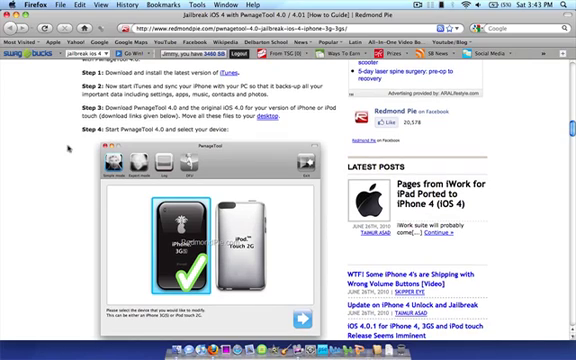
scroll("down", 3)
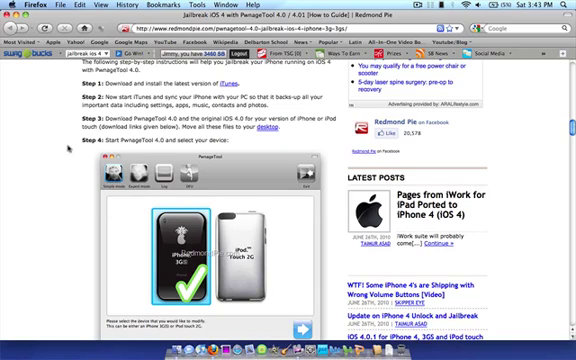
scroll("down", 3)
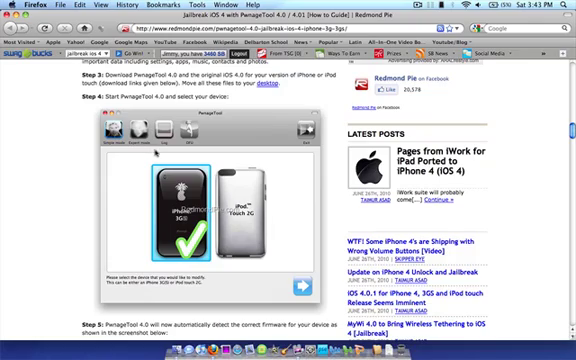
Launch PwnageTool from the desktop, see its 'No firmware bundle found' prompt, then close it.
scroll("down", 3)
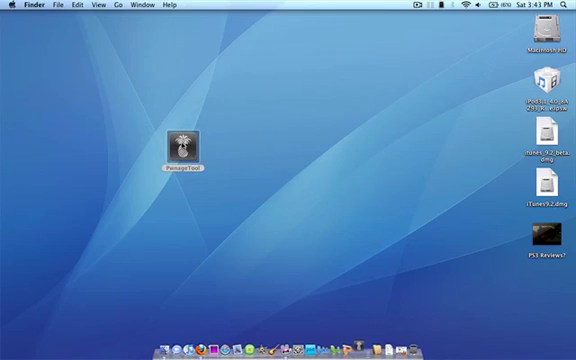
double_click(178, 140)
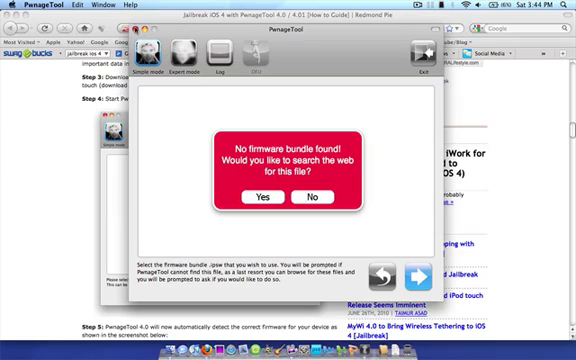
left_click(307, 197)
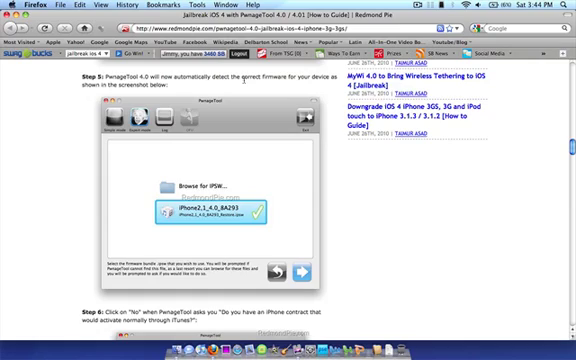
mouse_move(207, 185)
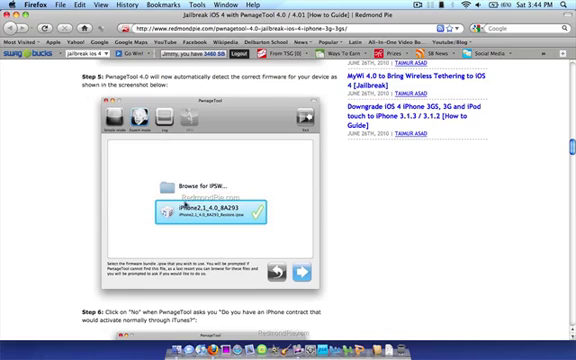
Scroll the guide down to Step 6's iPhone contract question, with Step 7 beginning below.
scroll("down", 3)
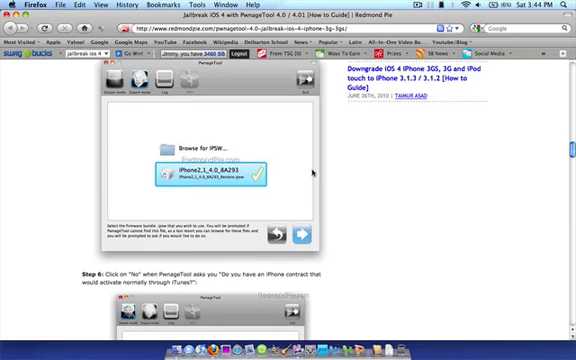
scroll("down", 3)
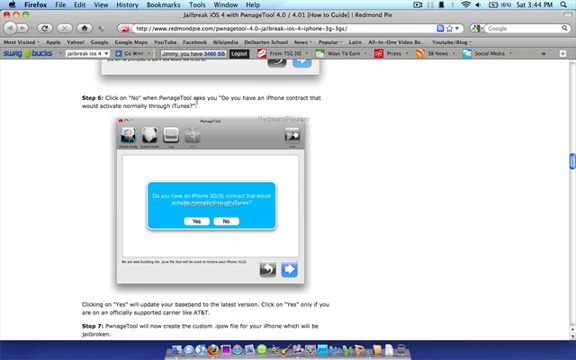
mouse_move(345, 128)
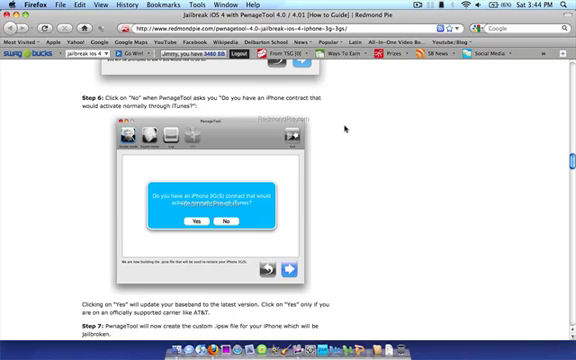
scroll("down", 3)
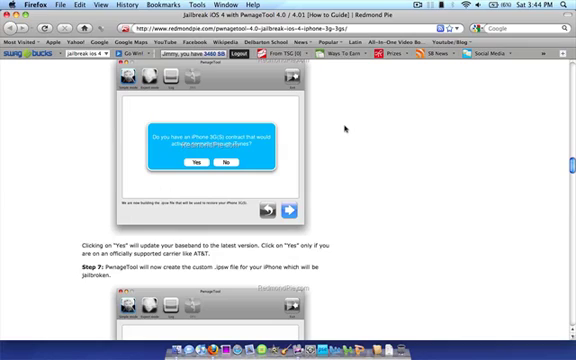
scroll("down", 3)
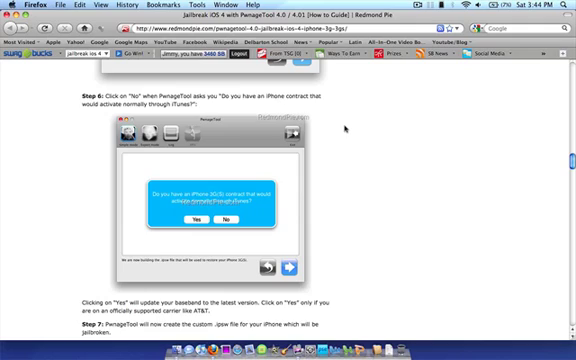
Scroll past Step 7's IPSW build and success screens to the restore instructions in Steps 8–10.
scroll("down", 3)
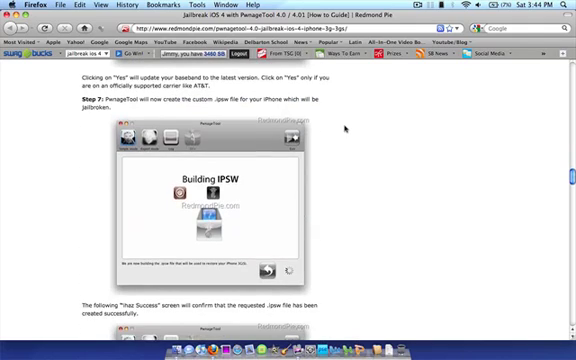
scroll("down", 3)
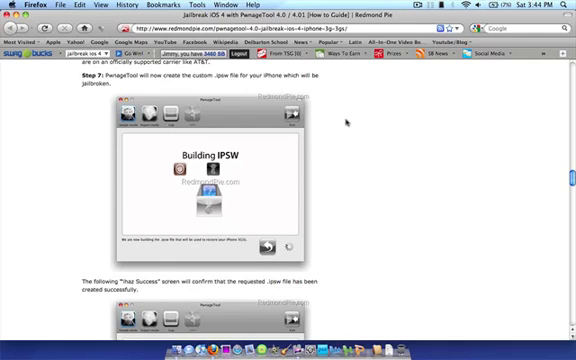
scroll("down", 3)
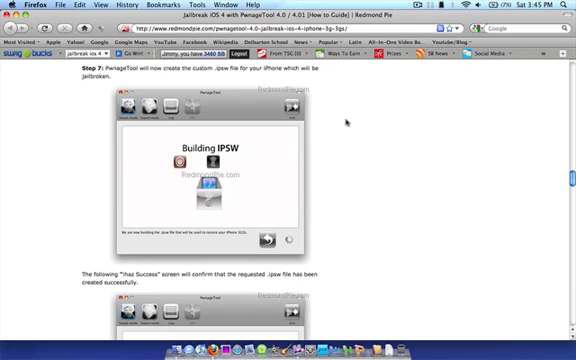
scroll("down", 3)
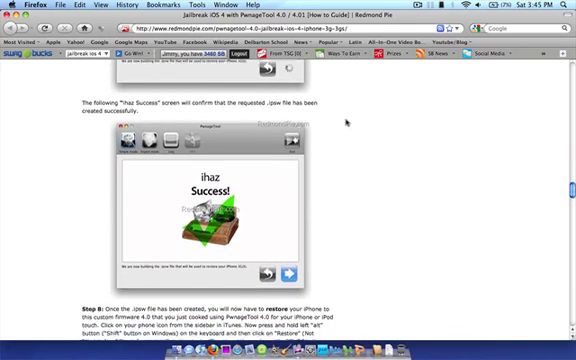
scroll("down", 3)
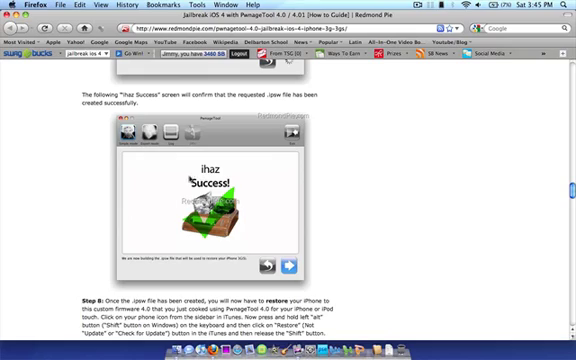
mouse_move(378, 155)
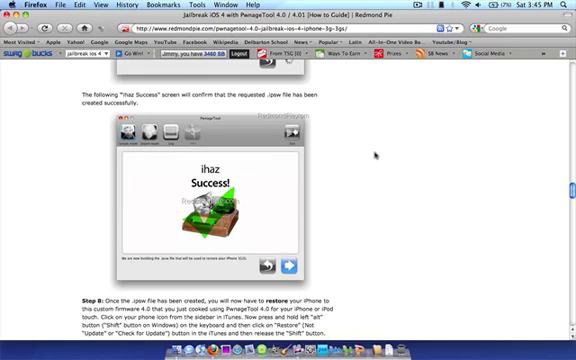
scroll("down", 3)
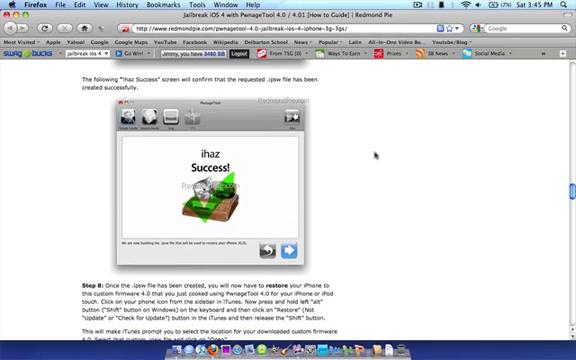
scroll("down", 3)
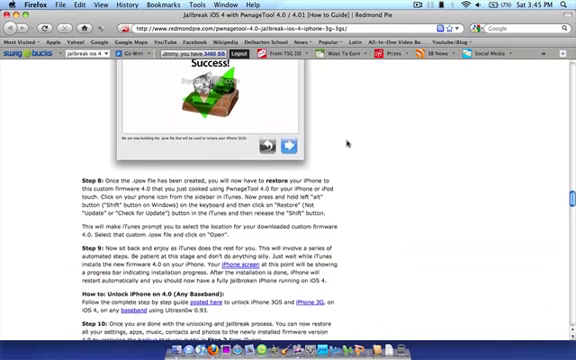
scroll("down", 3)
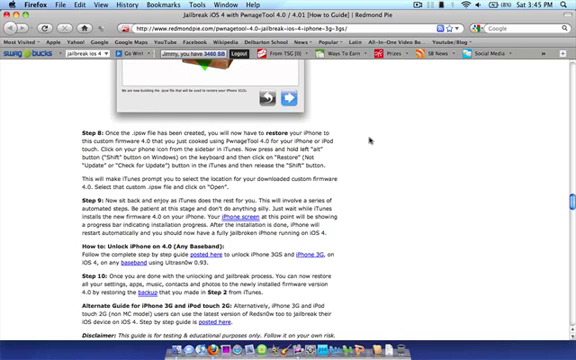
Scroll to the article's end: disclaimer, iTunes/iOS 4/PwnageTool download links, 4.01 update note and related articles.
scroll("down", 3)
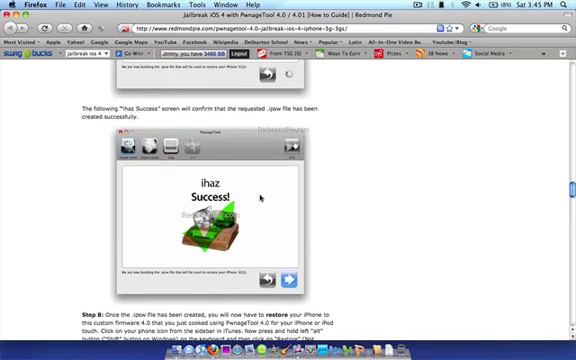
scroll("down", 3)
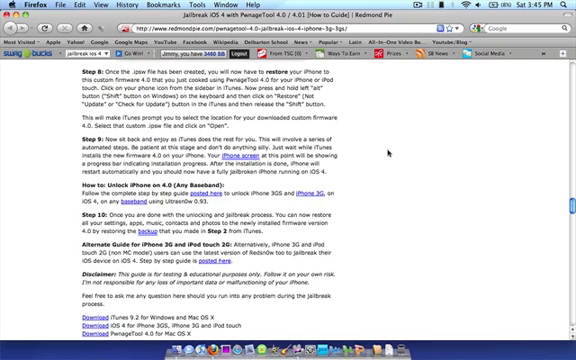
scroll("down", 3)
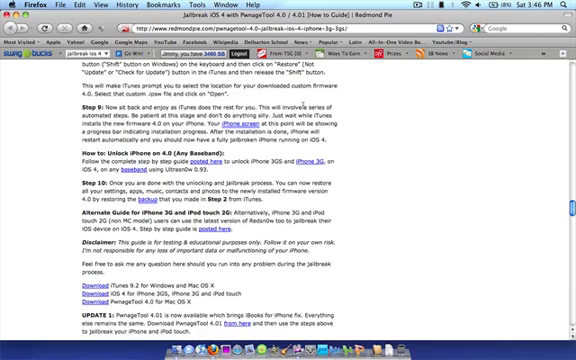
scroll("down", 3)
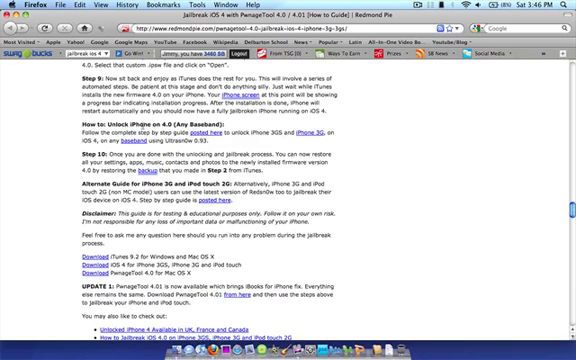
mouse_move(355, 172)
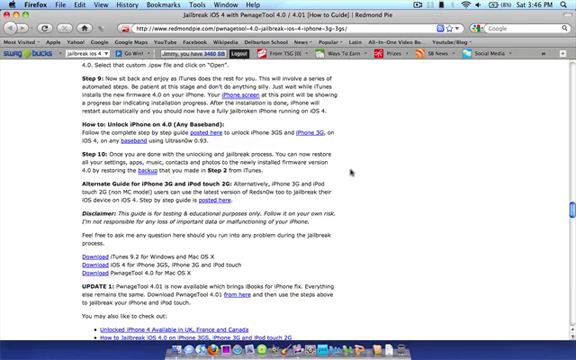
scroll("down", 3)
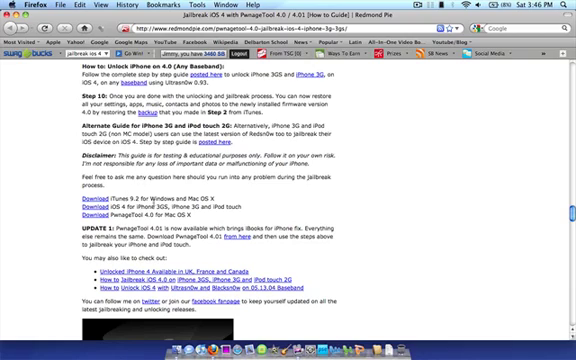
mouse_move(384, 190)
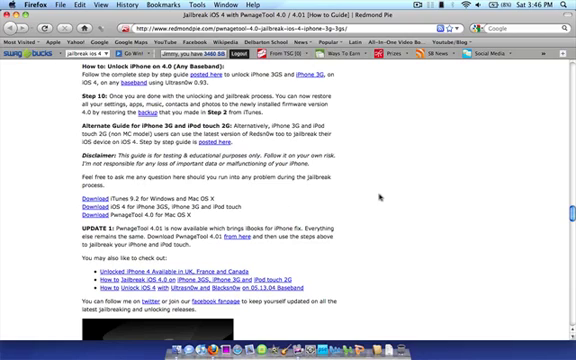